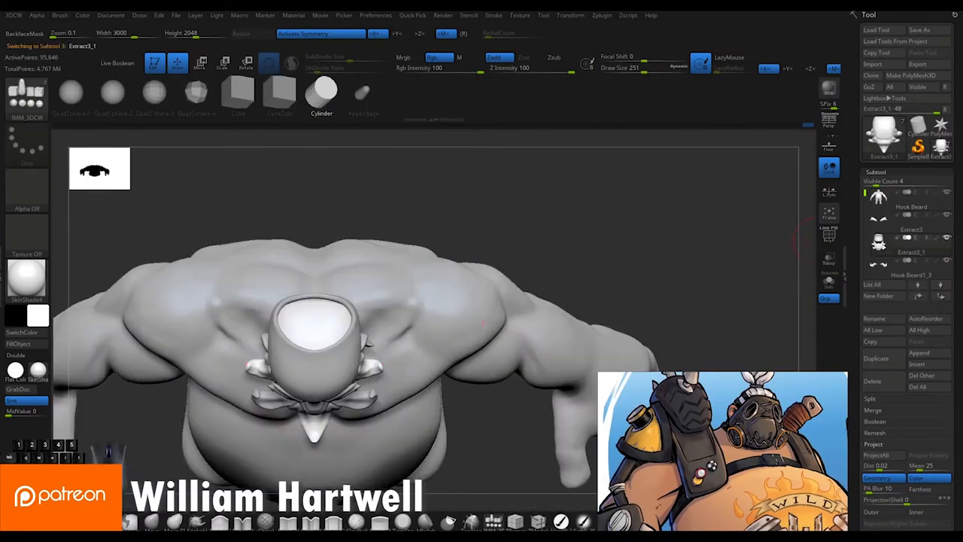
# - Orbit to the back and add thin strip meshes lying across both shoulders
pyautogui.click(200, 63)
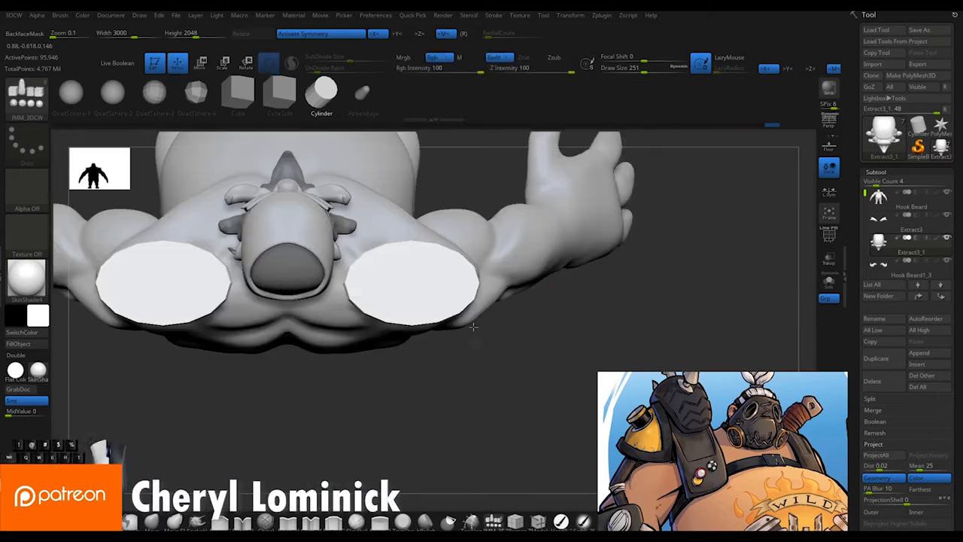
pyautogui.moveTo(475, 328); pyautogui.dragTo(387, 302)
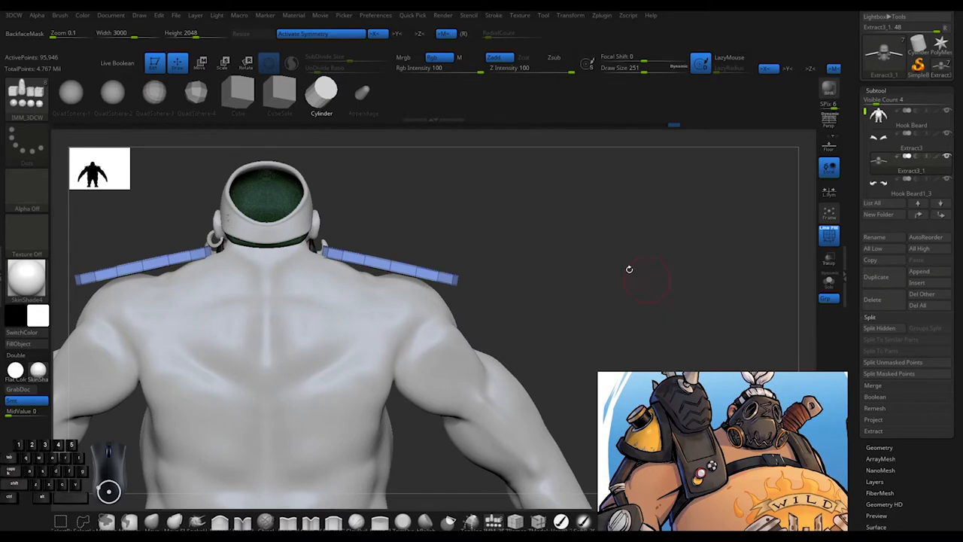
# - Split one shoulder strip into its own subtool, solo it and DynaMesh it
pyautogui.moveTo(629, 269); pyautogui.dragTo(550, 259)
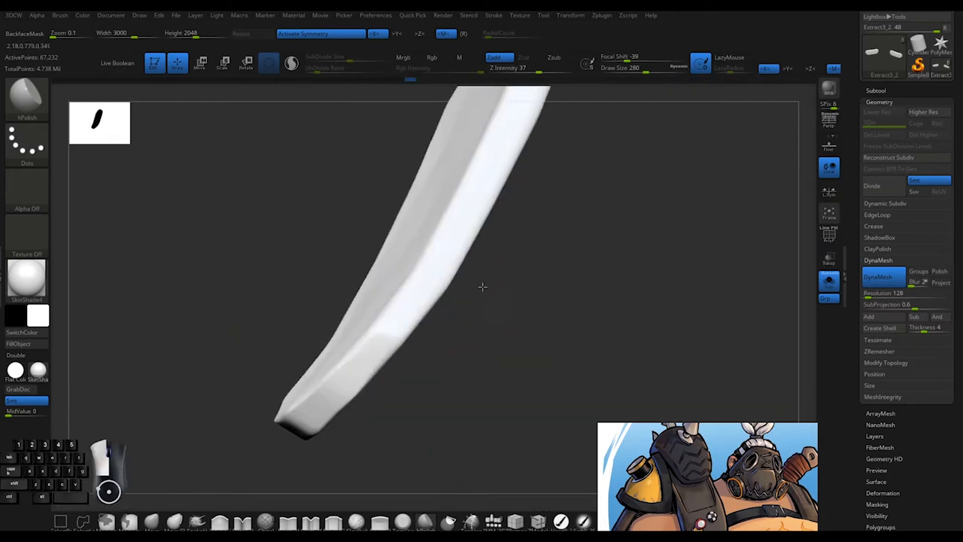
# - Flatten the strip into a rounded pad, ZRemesh and divide it, then enable Polyframe
pyautogui.moveTo(482, 286); pyautogui.dragTo(428, 317)
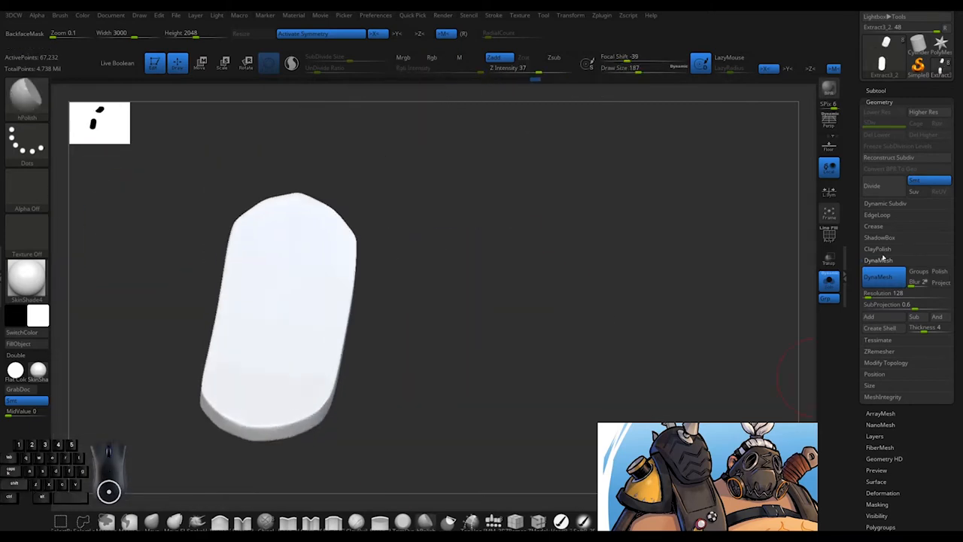
pyautogui.click(879, 351)
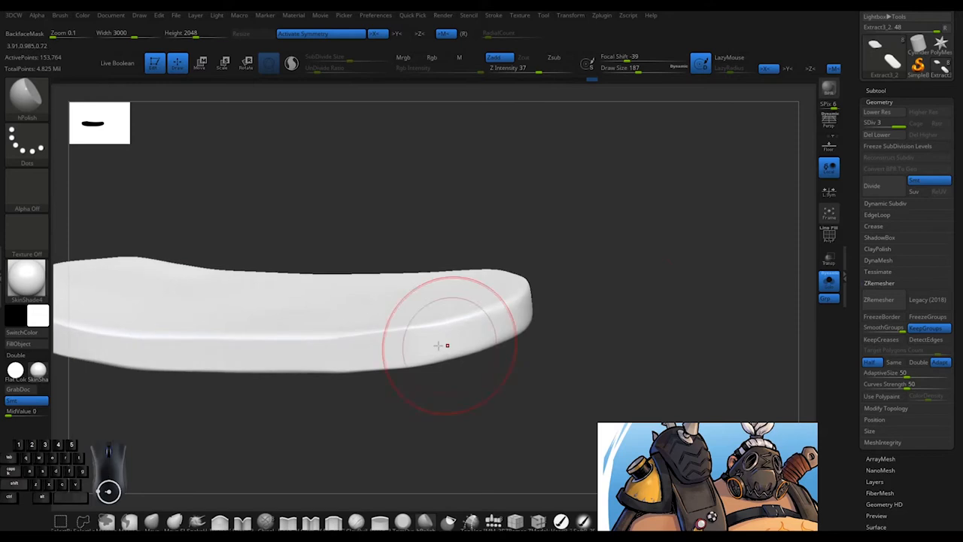
pyautogui.moveTo(452, 346); pyautogui.dragTo(384, 361)
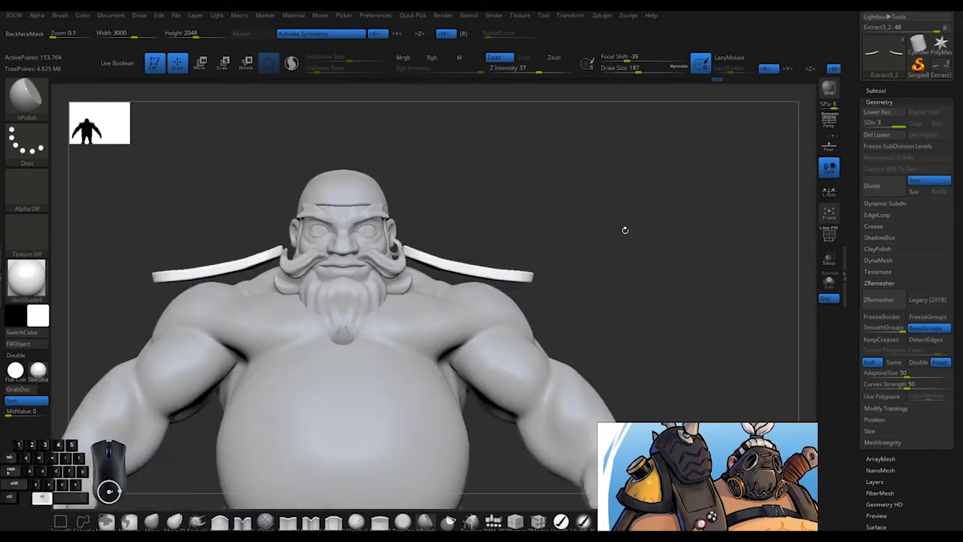
pyautogui.moveTo(625, 230); pyautogui.dragTo(514, 204)
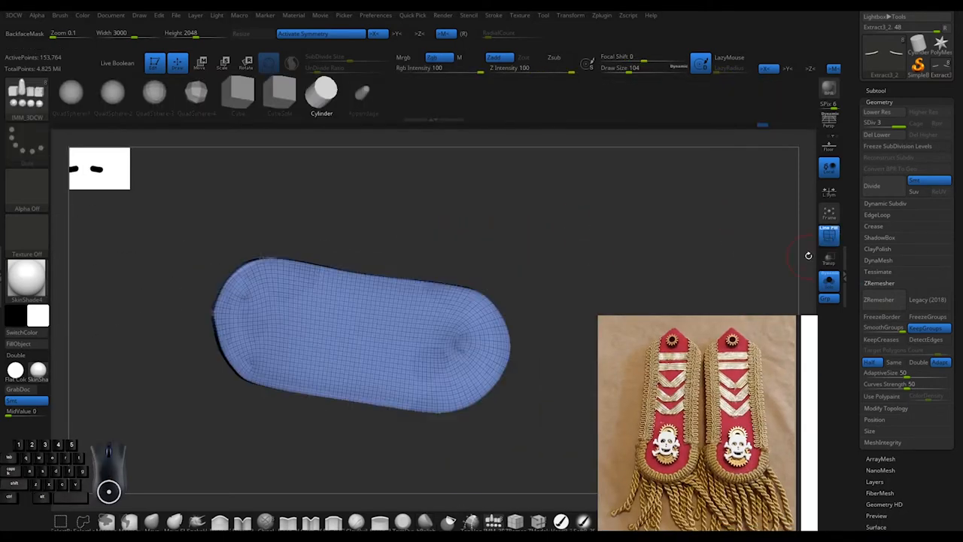
pyautogui.moveTo(829, 237)
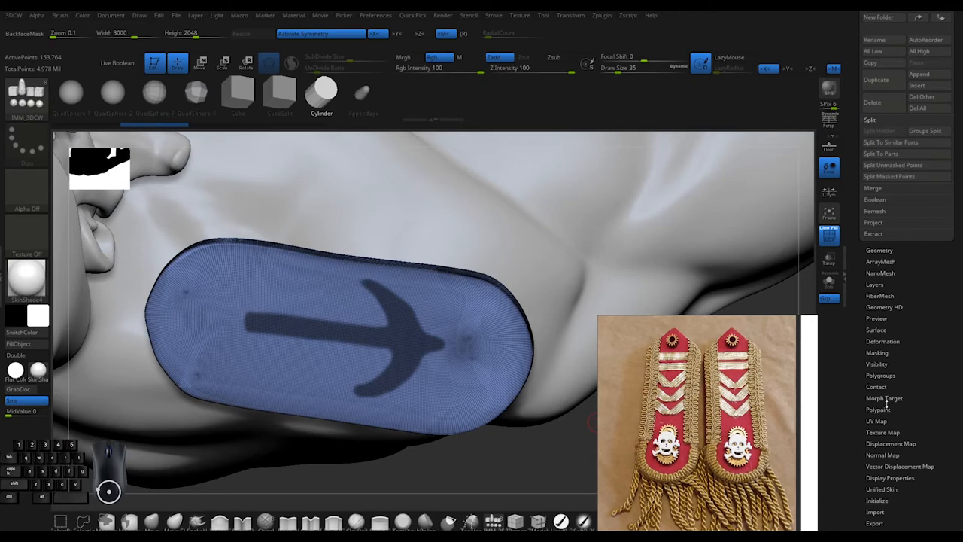
# - Group the masked anchor and extrude it with Panel Loops into a thin panel
pyautogui.click(881, 375)
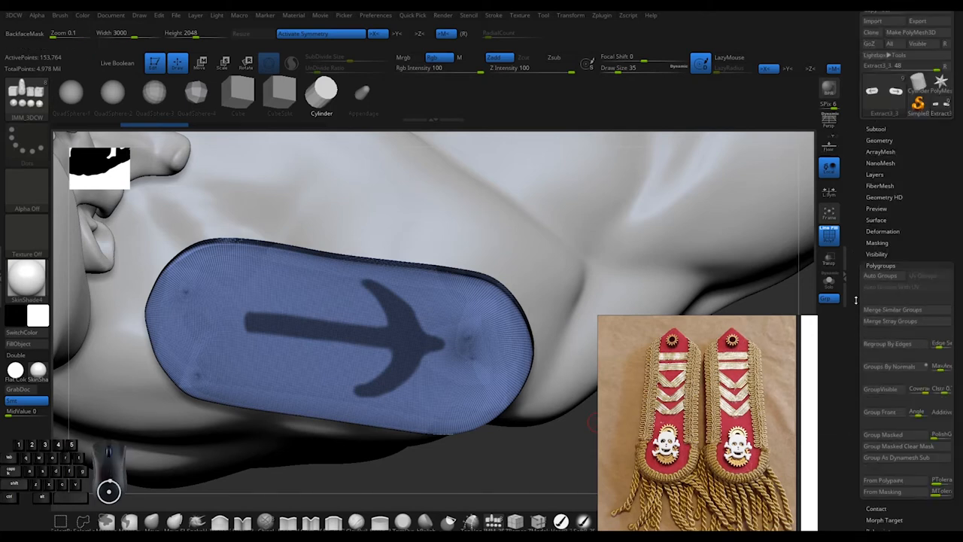
pyautogui.click(880, 140)
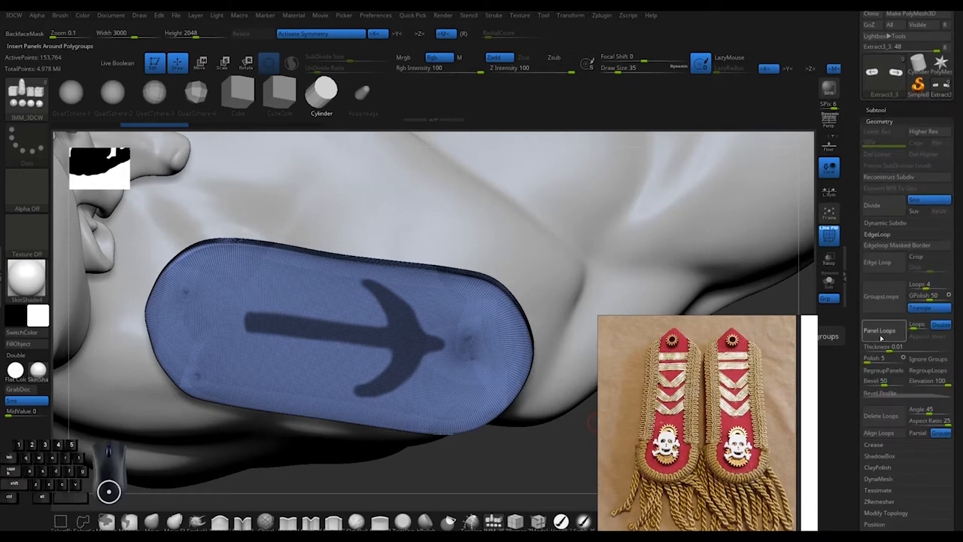
pyautogui.click(200, 63)
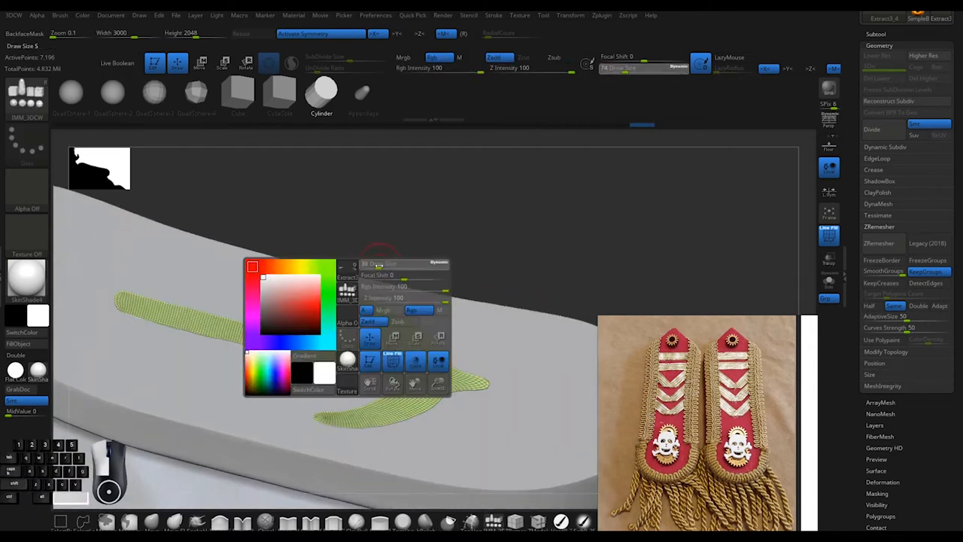
pyautogui.click(380, 265)
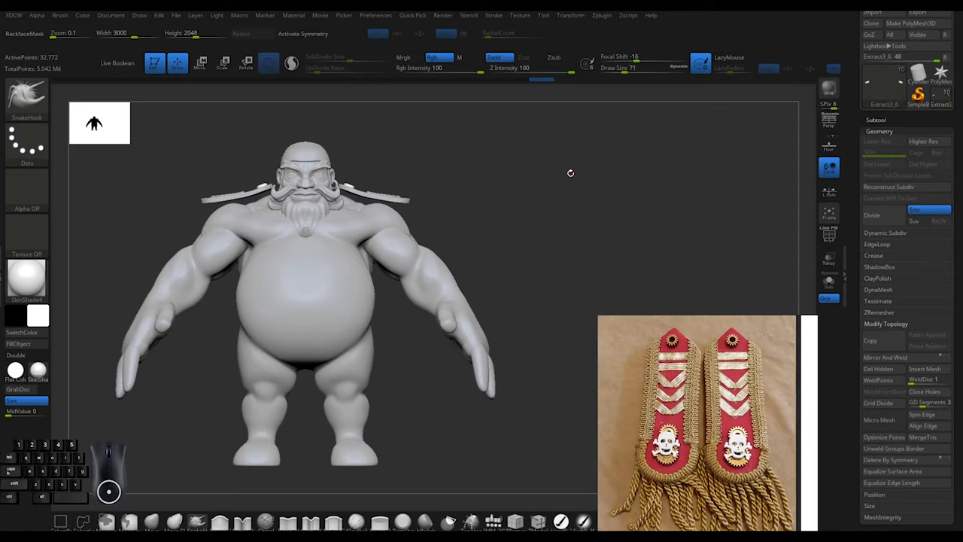
pyautogui.moveTo(570, 173); pyautogui.dragTo(553, 236)
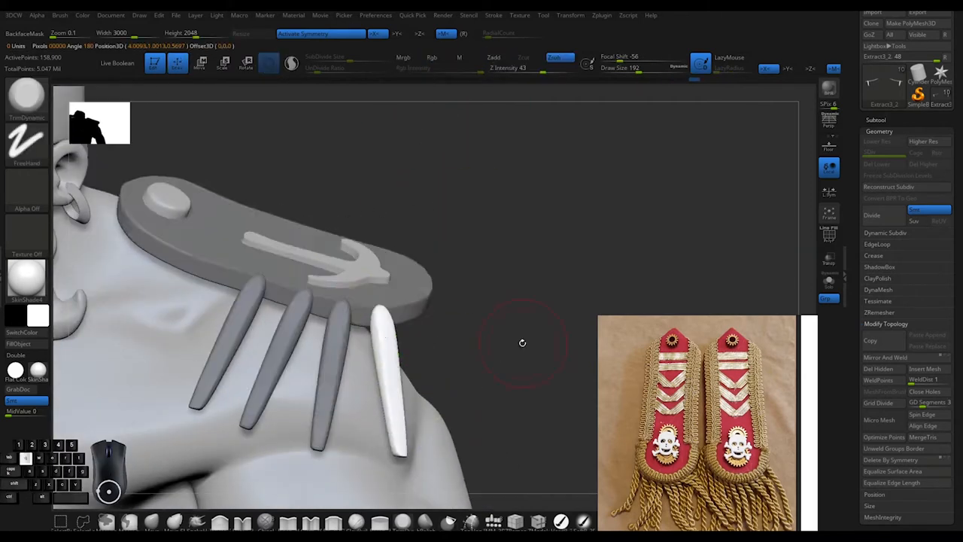
# - Position rounded fringe strands around the epaulette edge as Extract3 subtools
pyautogui.moveTo(523, 343); pyautogui.dragTo(358, 483)
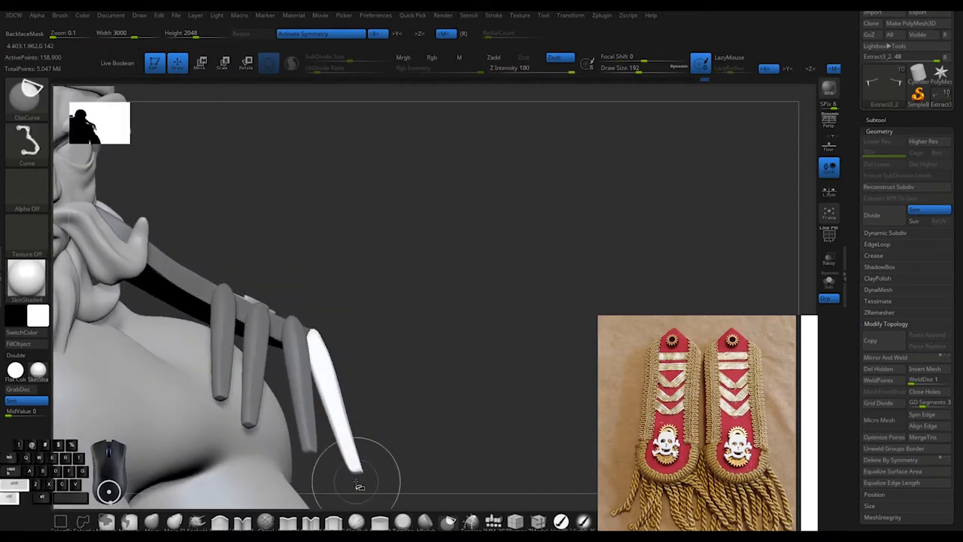
pyautogui.moveTo(358, 482); pyautogui.dragTo(474, 347)
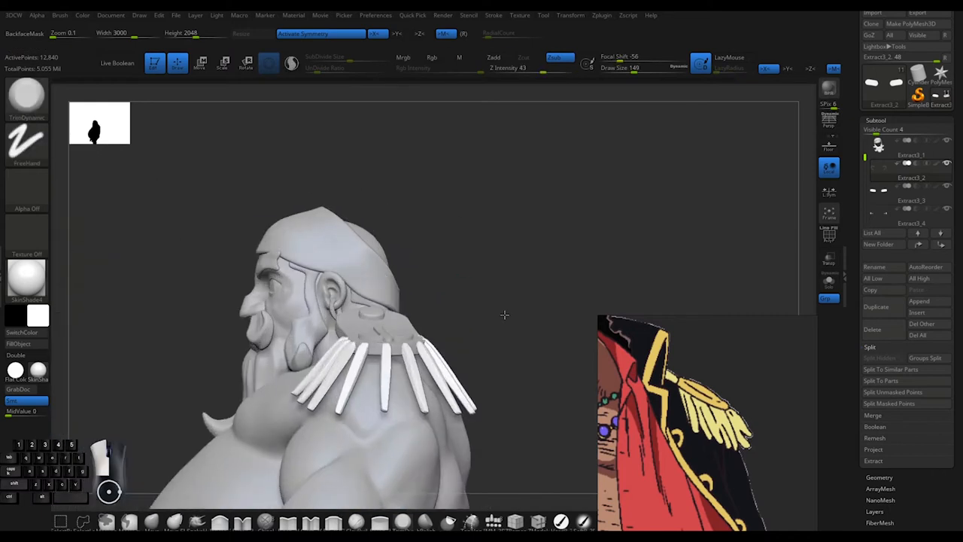
# - Select the epaulette subtool, show the full model, and ZRemesh the epaulettes into even quads
pyautogui.moveTo(504, 315); pyautogui.dragTo(454, 291)
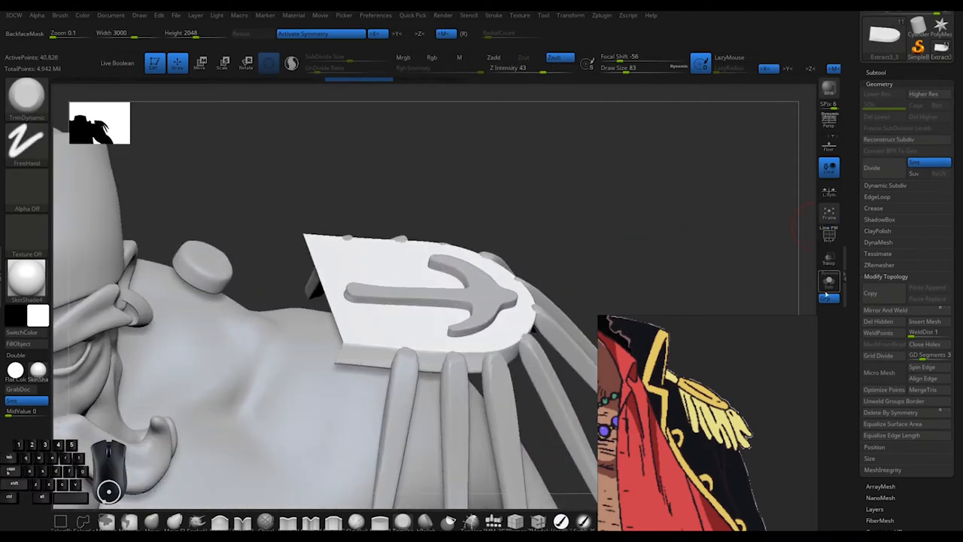
pyautogui.click(878, 242)
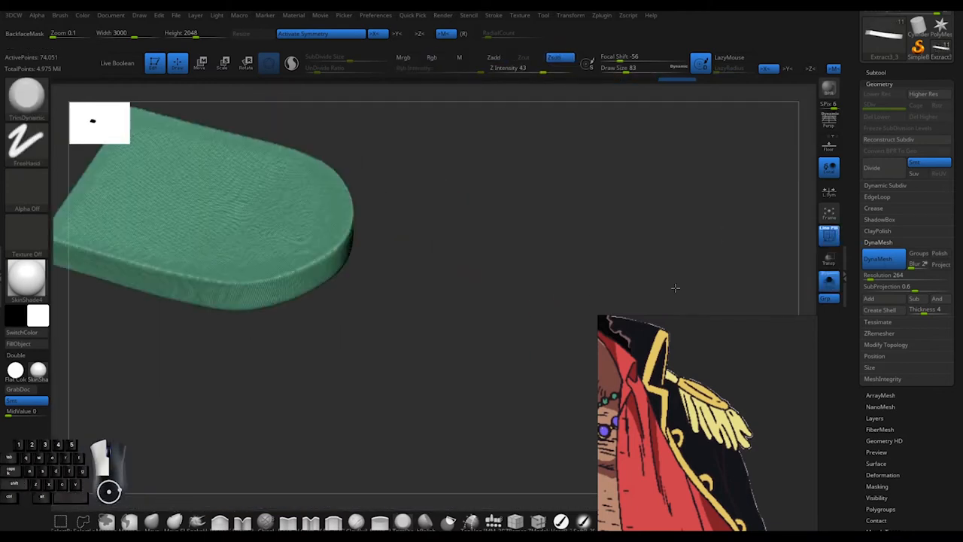
pyautogui.click(879, 265)
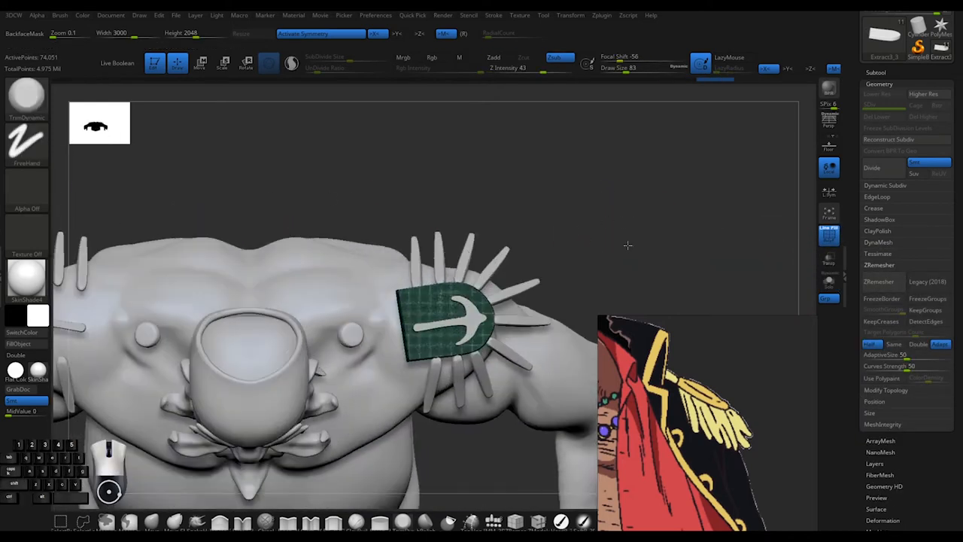
pyautogui.click(879, 265)
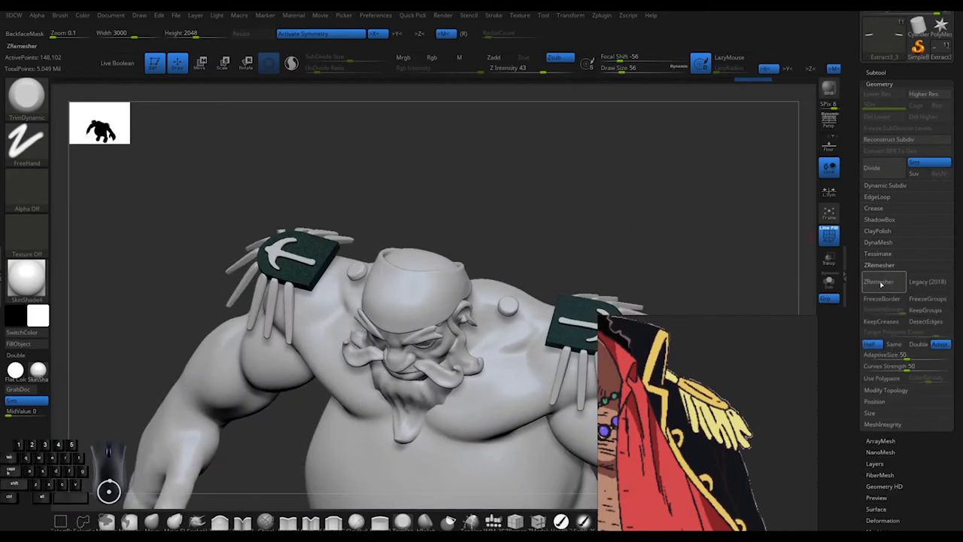
pyautogui.click(879, 281)
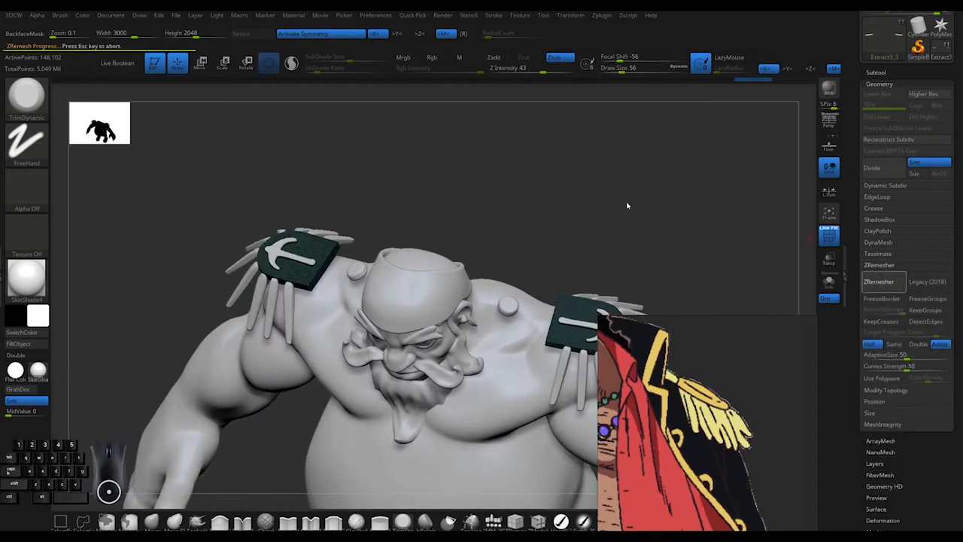
pyautogui.moveTo(624, 211)
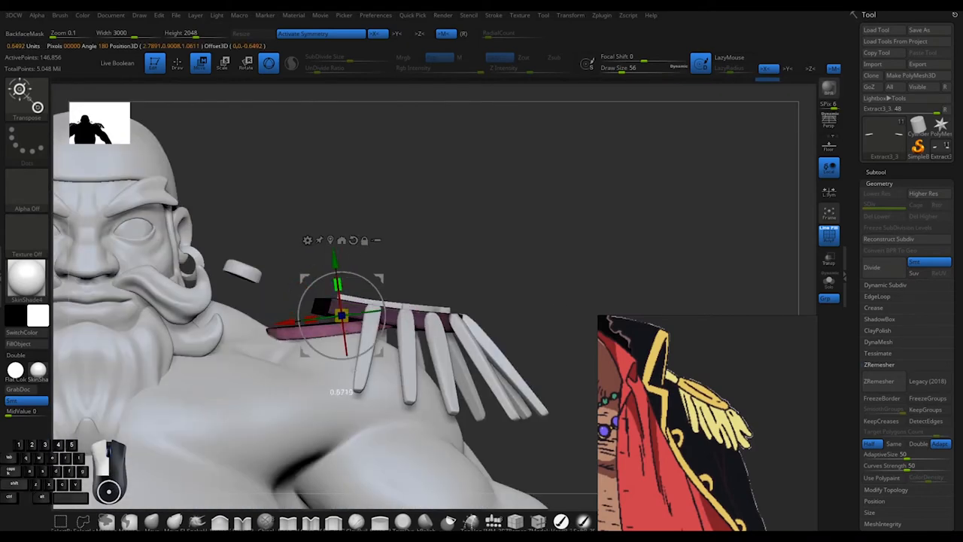
# - Transpose-move the fringed epaulette down onto the top of the shoulder
pyautogui.moveTo(343, 317); pyautogui.dragTo(279, 225)
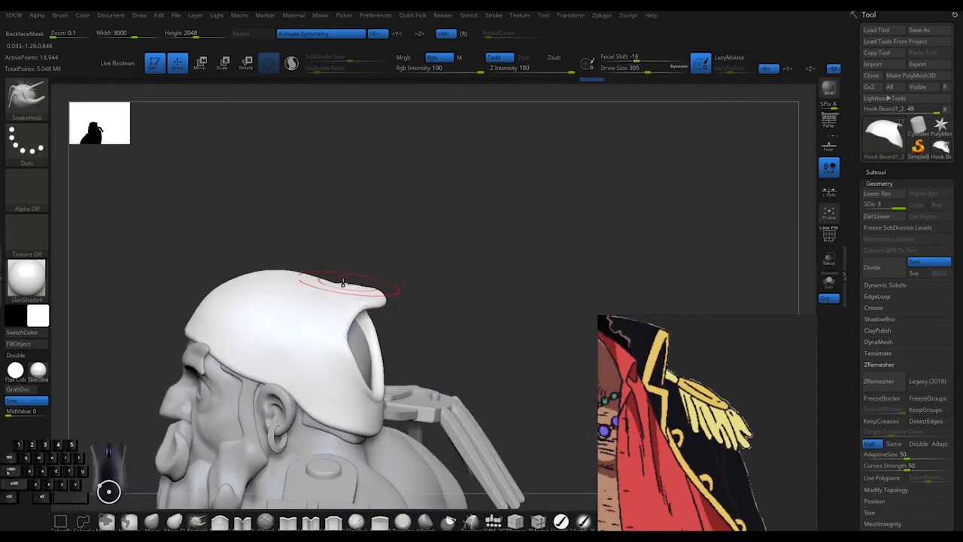
# - Pull the top of the headscarf outward with SnakeHook for a fuller cap
pyautogui.moveTo(342, 284); pyautogui.dragTo(466, 275)
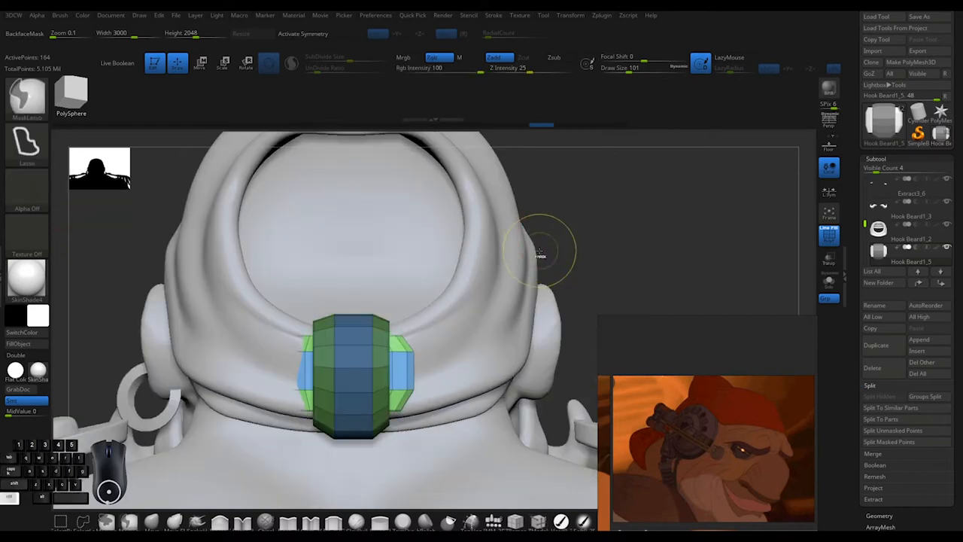
# - Solo the appended PolySphere behind the head and flatten it into the knot piece
pyautogui.click(199, 62)
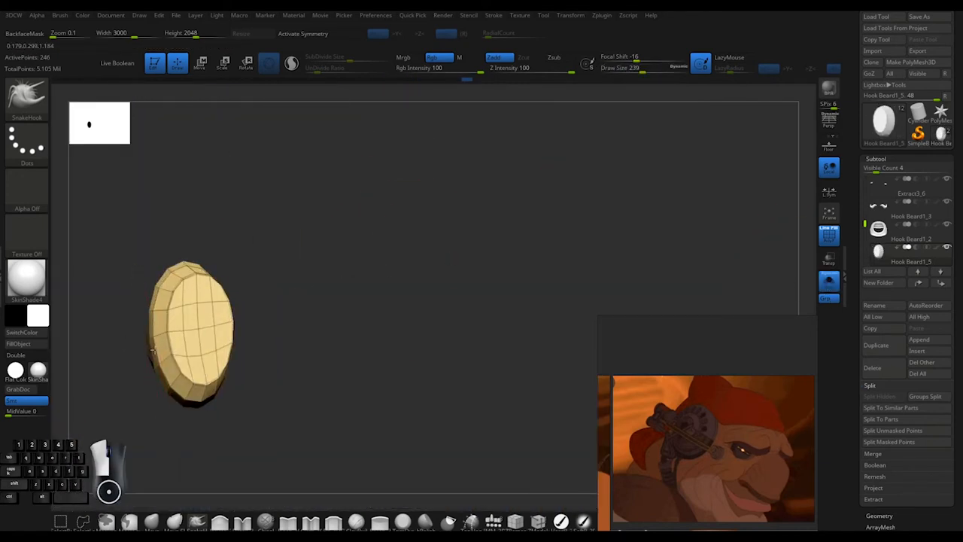
pyautogui.moveTo(192, 335); pyautogui.dragTo(151, 346)
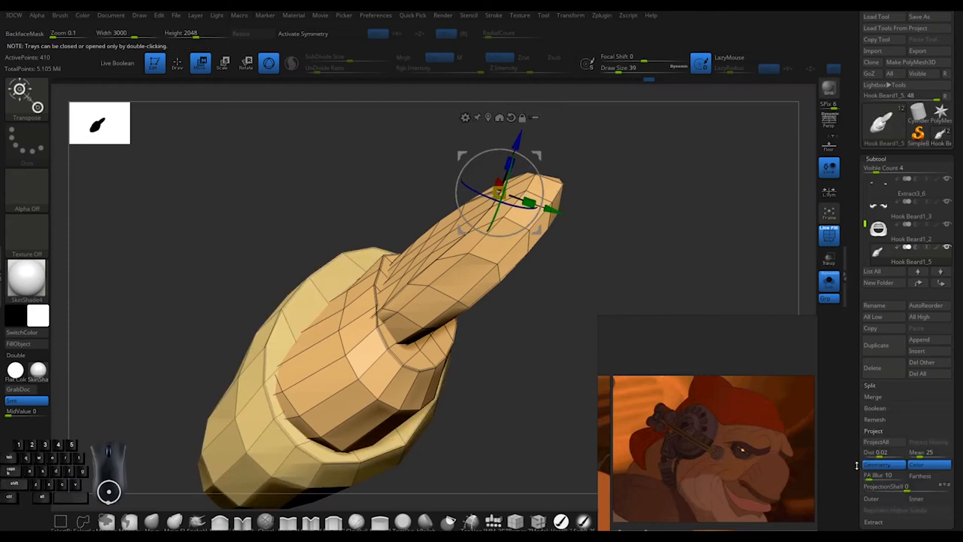
# - Extrude two tapered tails from the knot and move it behind the neck
pyautogui.click(881, 217)
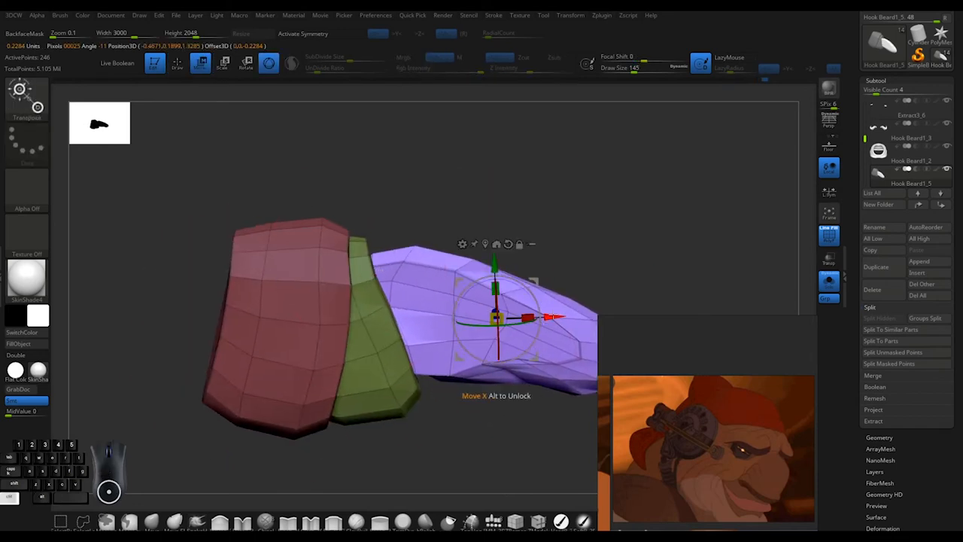
pyautogui.moveTo(497, 316); pyautogui.dragTo(271, 286)
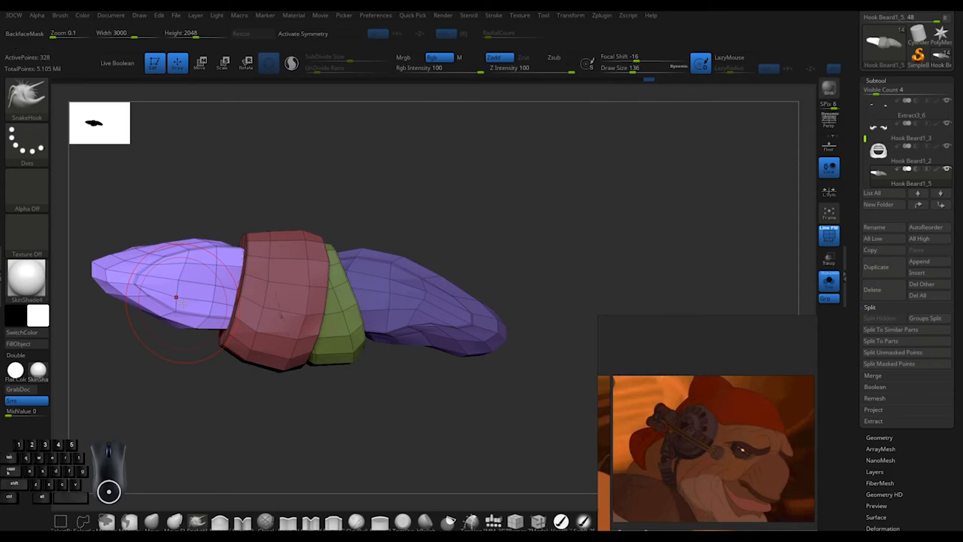
pyautogui.click(201, 62)
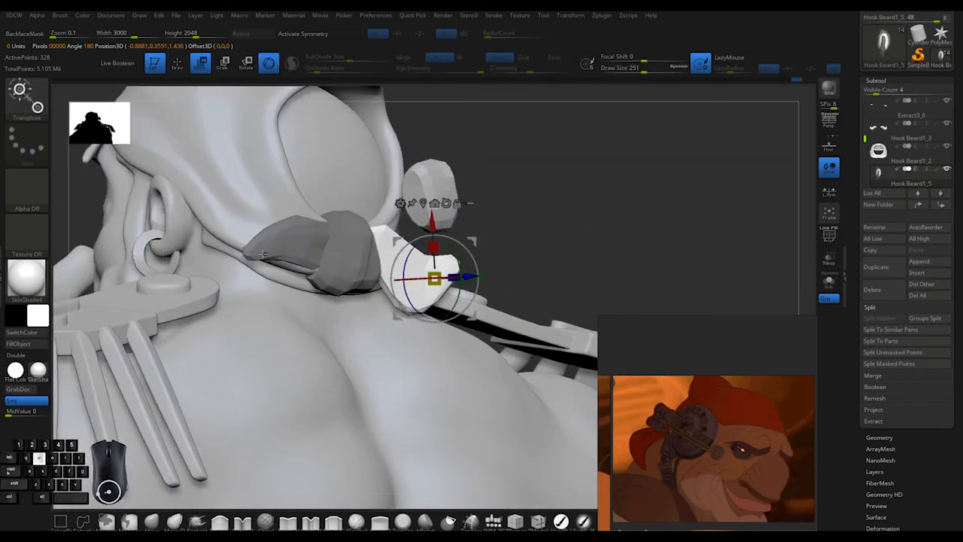
pyautogui.moveTo(432, 279); pyautogui.dragTo(275, 241)
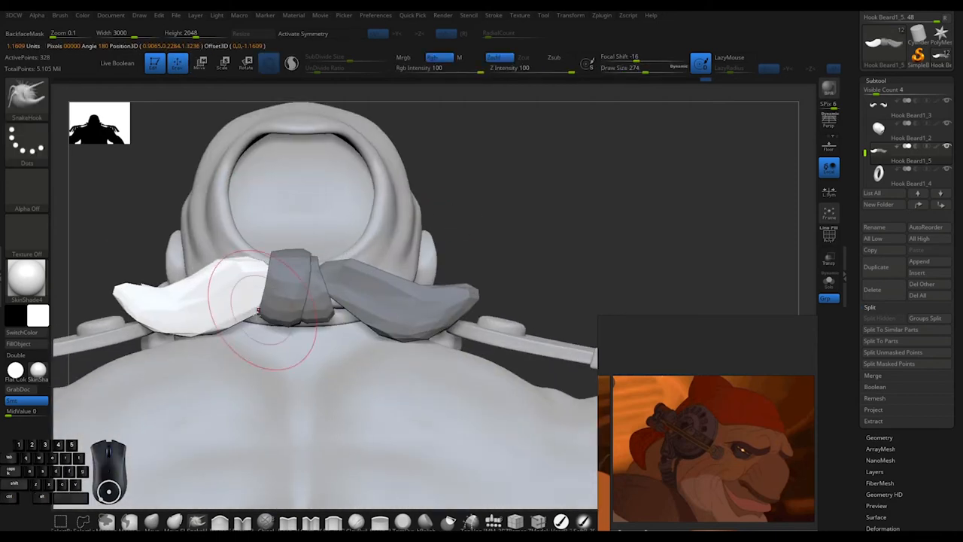
# - Toggle PolyF to check the knot's polygroups, then rotate the view to review the tails
pyautogui.click(829, 237)
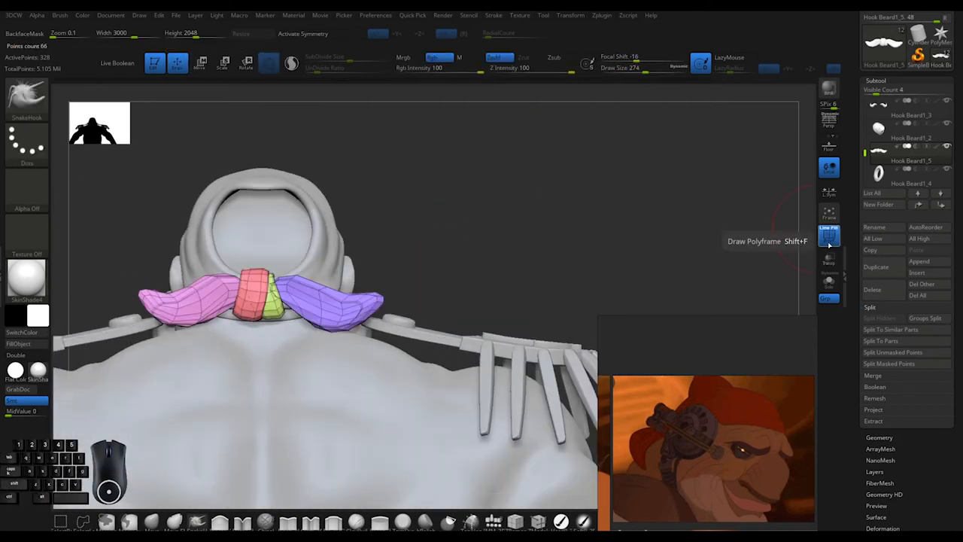
pyautogui.click(829, 236)
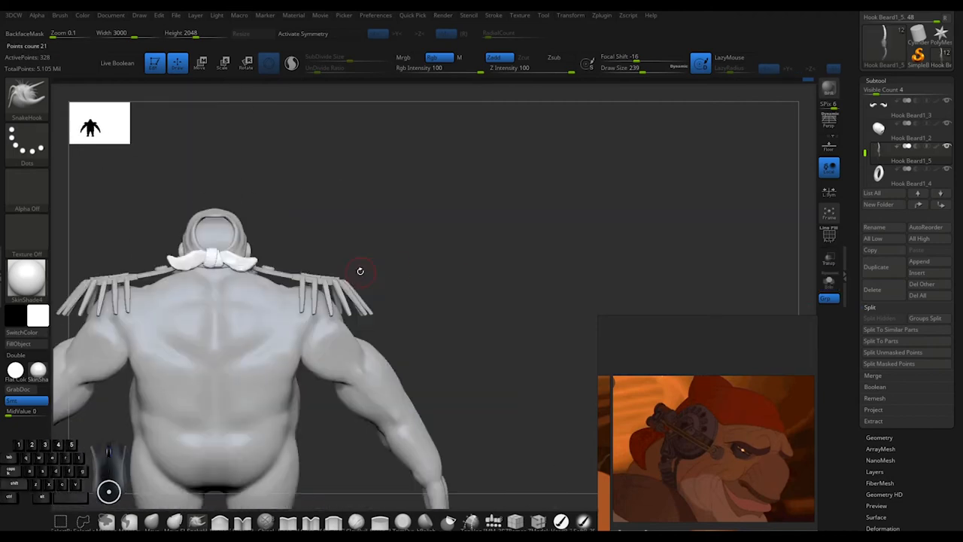
pyautogui.moveTo(359, 271); pyautogui.dragTo(402, 260)
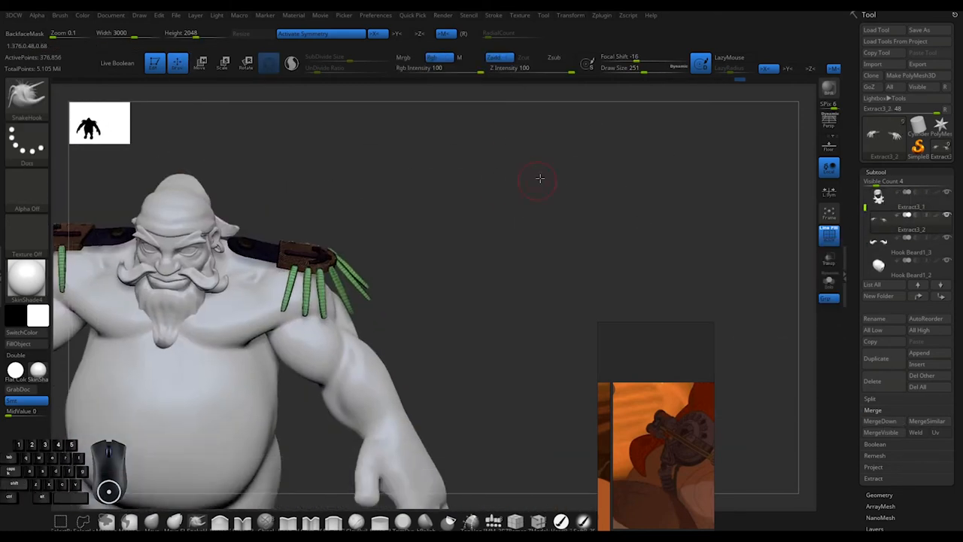
# - Extract the vest polygroup as a coat subtool and run ZRemesher on it twice
pyautogui.click(911, 196)
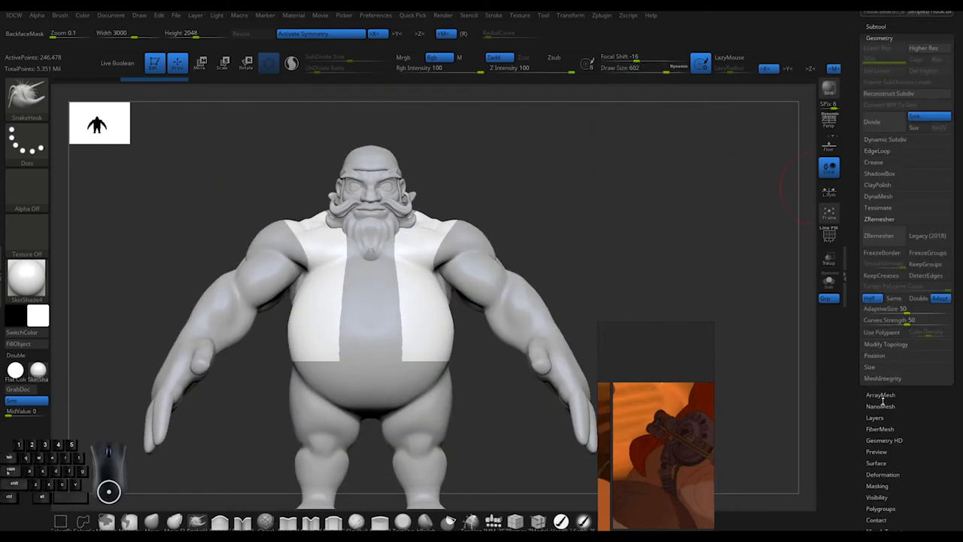
pyautogui.click(879, 236)
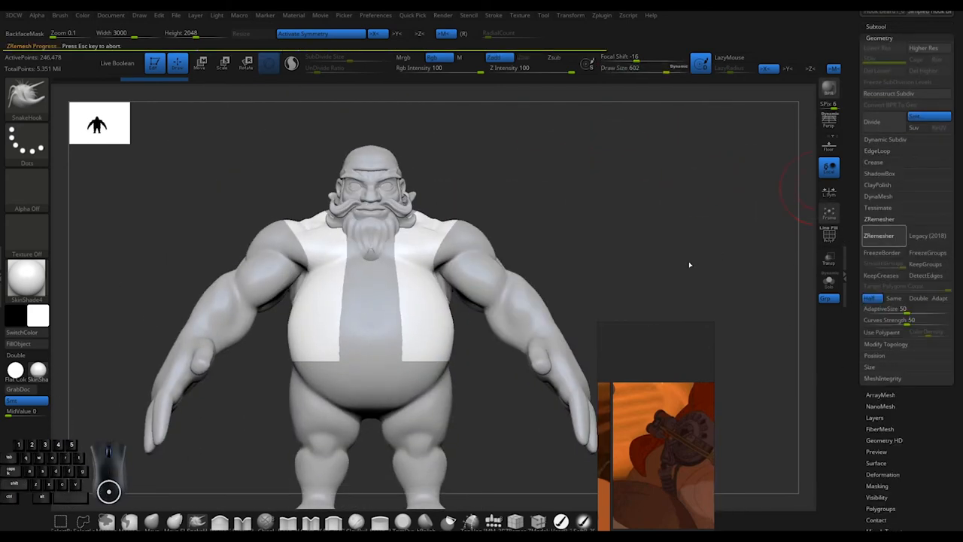
pyautogui.click(879, 235)
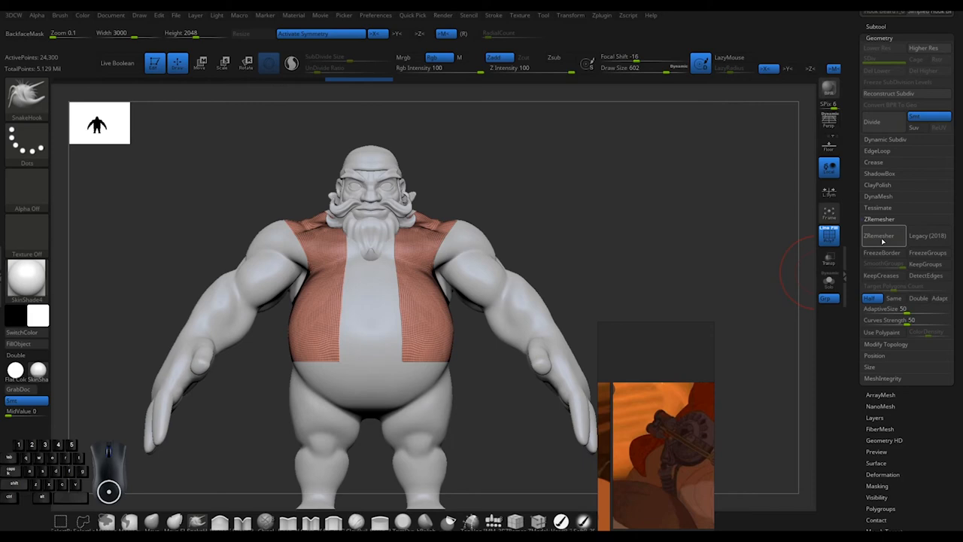
pyautogui.click(879, 236)
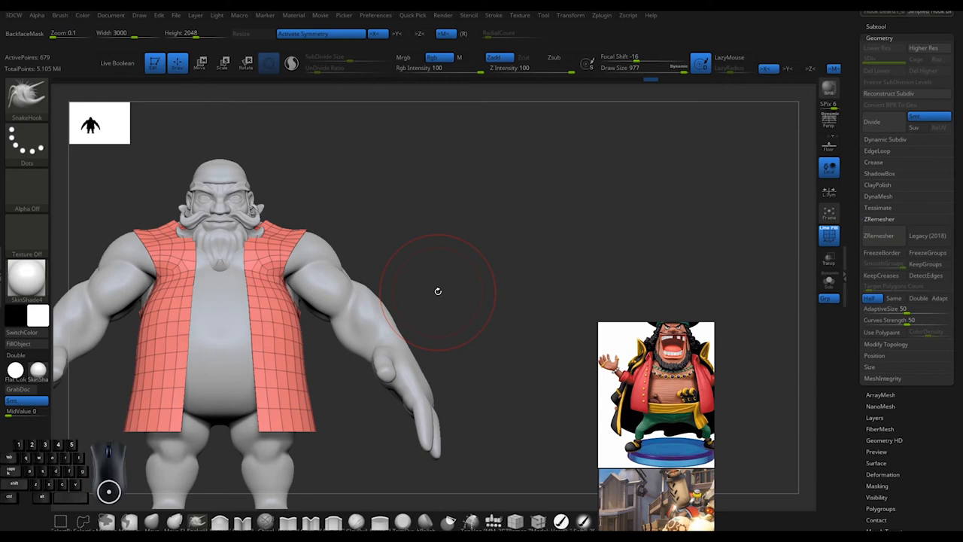
# - Turn to the back and re-run ZRemesher on the coat at different density settings
pyautogui.moveTo(438, 291); pyautogui.dragTo(450, 196)
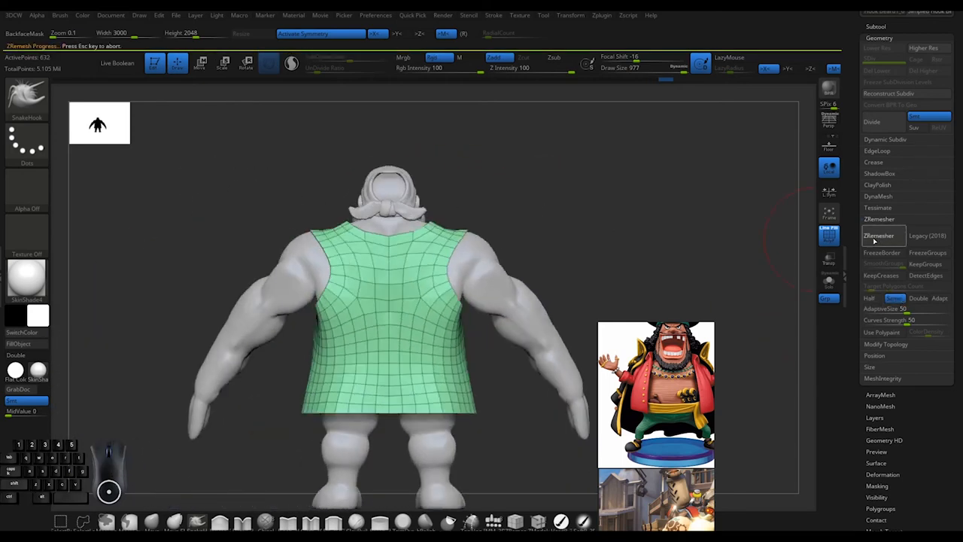
pyautogui.click(880, 219)
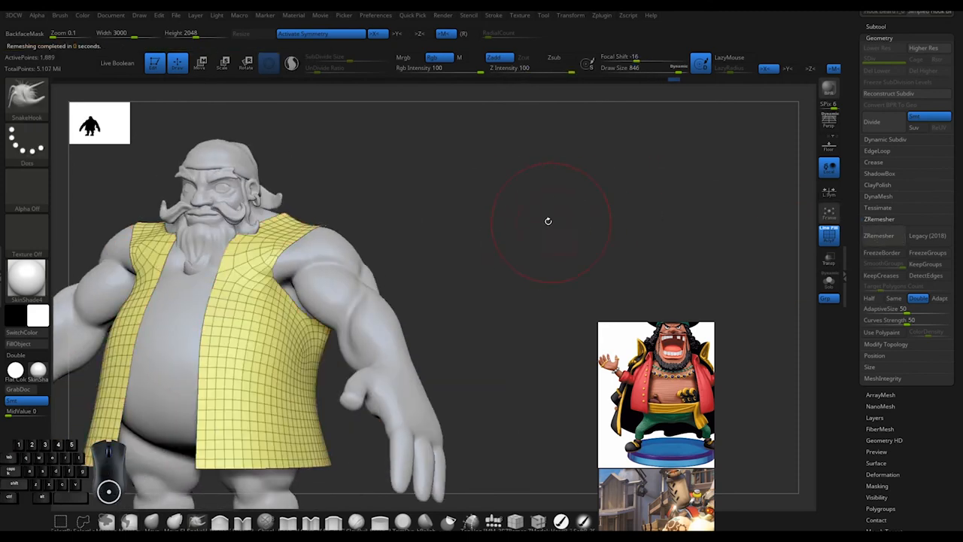
pyautogui.click(879, 236)
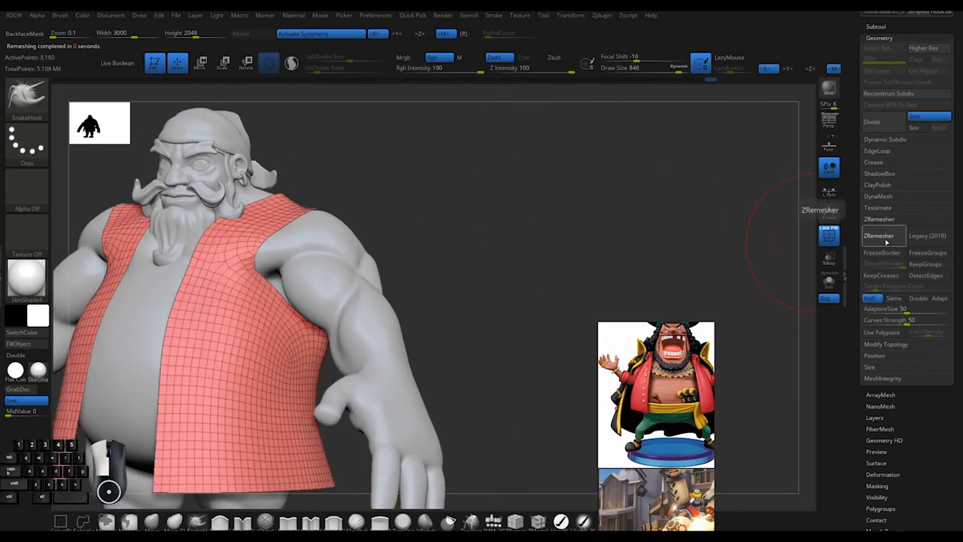
pyautogui.click(879, 236)
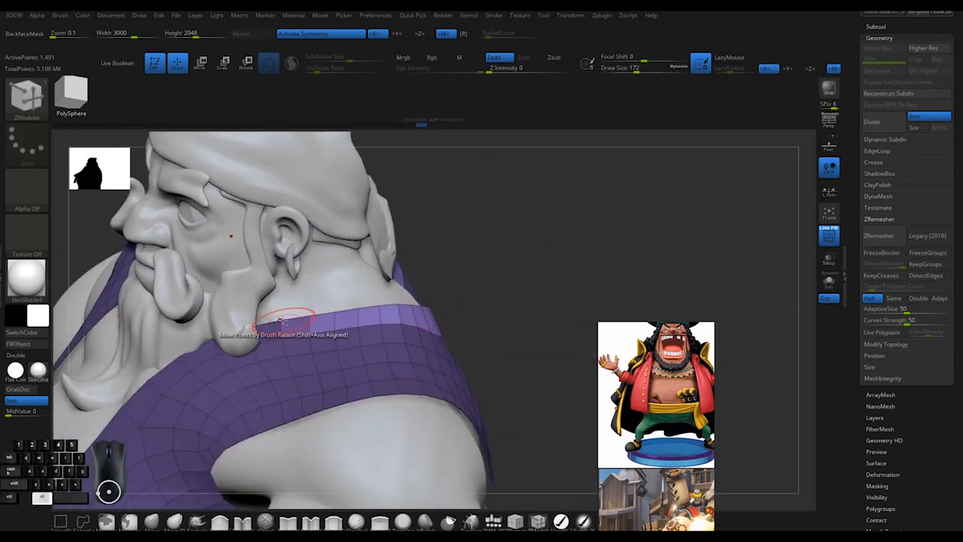
# - Pull the coat's collar edge upward behind the neck and head
pyautogui.moveTo(283, 320); pyautogui.dragTo(559, 228)
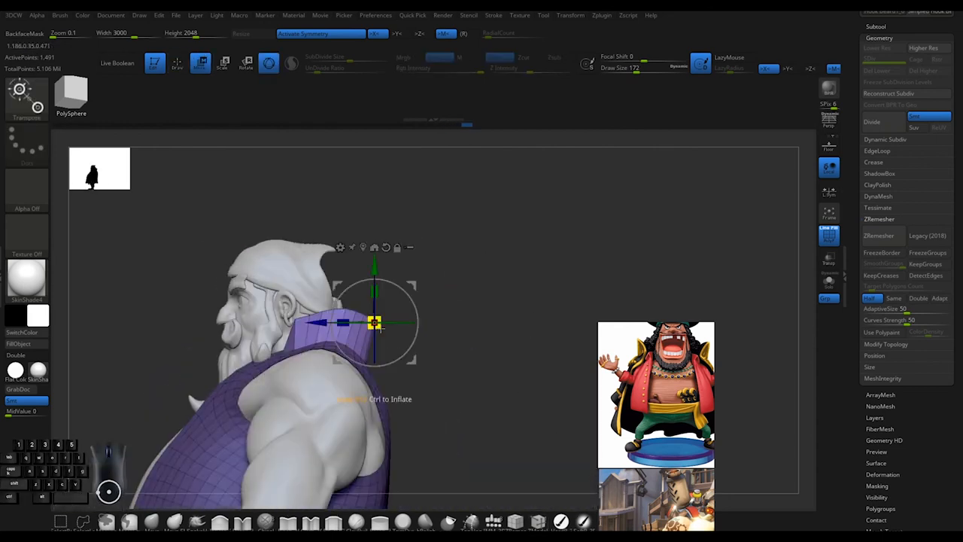
pyautogui.moveTo(376, 324); pyautogui.dragTo(470, 304)
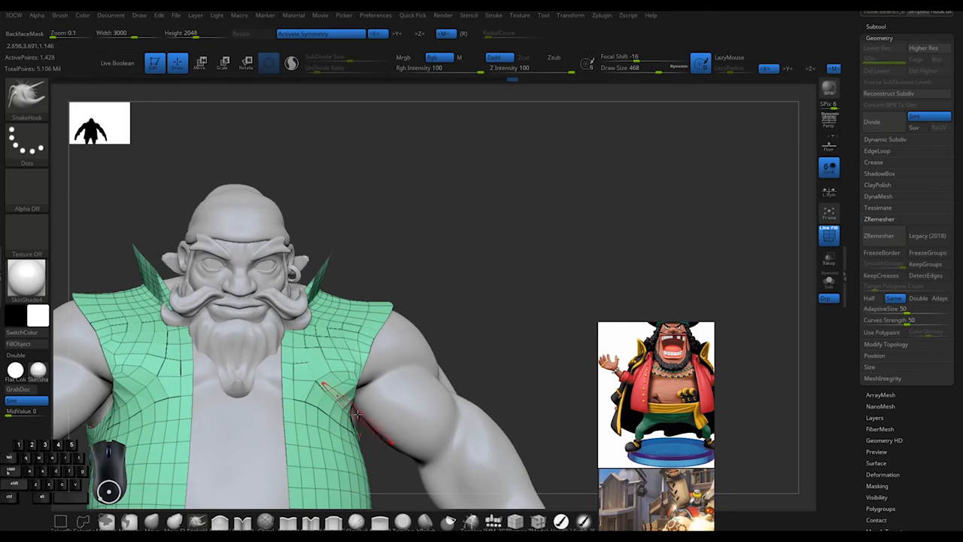
pyautogui.click(880, 235)
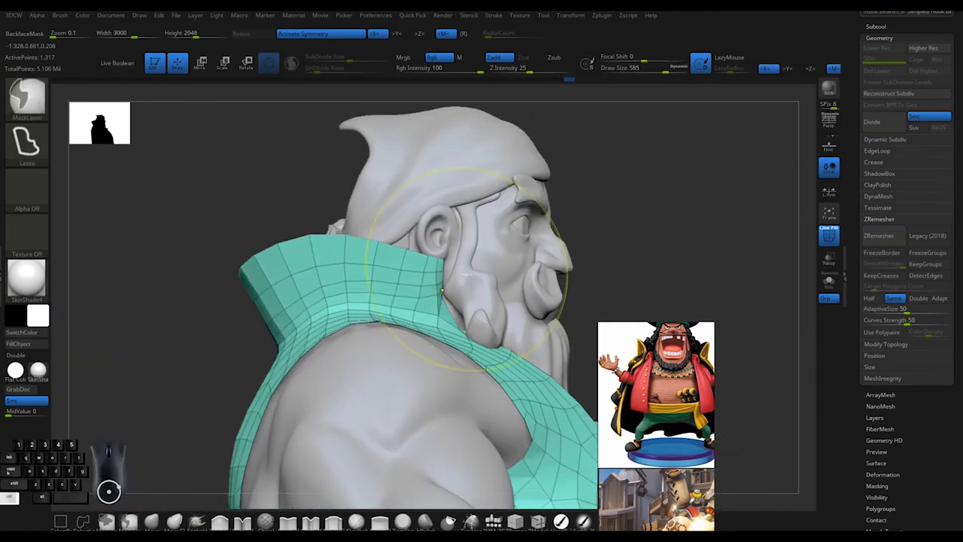
# - Extrude and widen the collar into a band across the upper back with MaskLasso and ZModeler
pyautogui.click(201, 62)
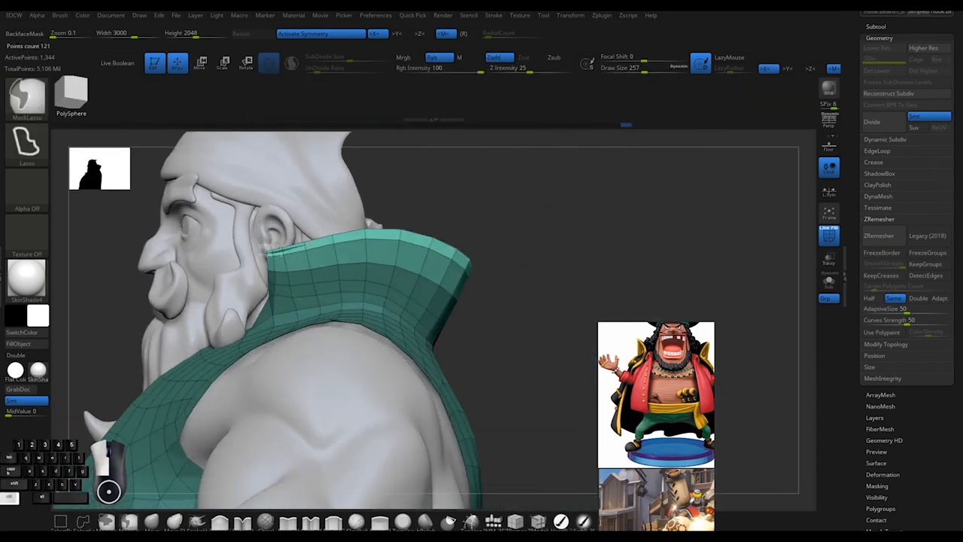
pyautogui.click(201, 63)
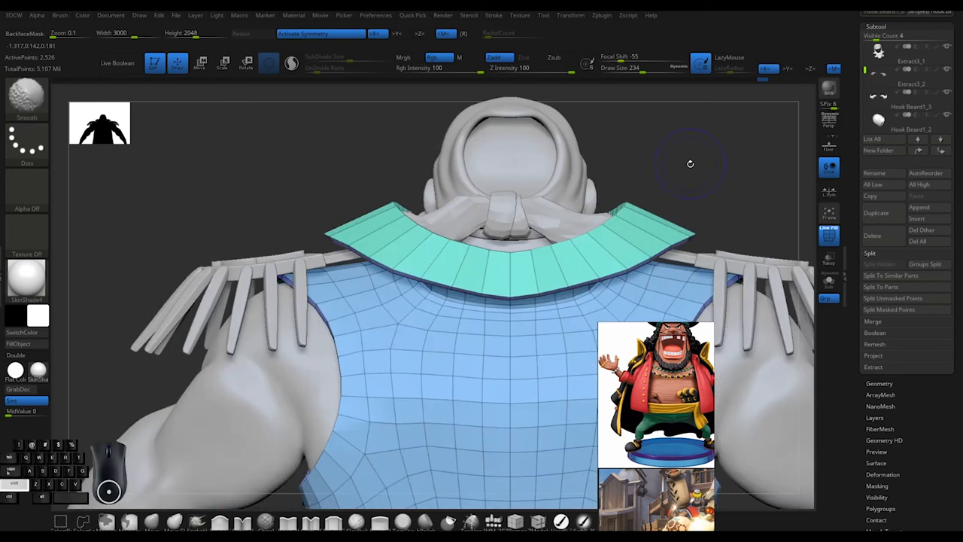
# - Thicken the coat with Panel Loops, subdivide and smooth it, then view from the front
pyautogui.click(198, 63)
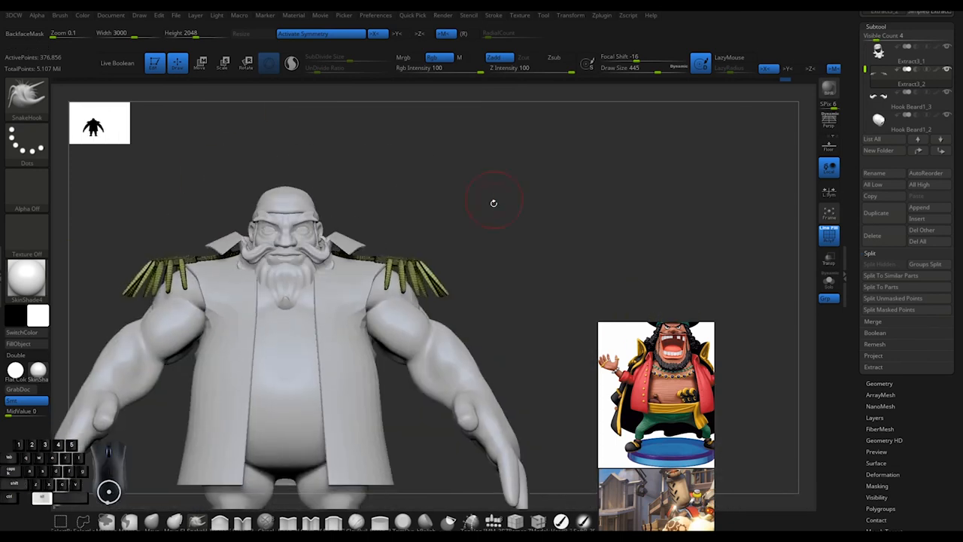
pyautogui.click(910, 49)
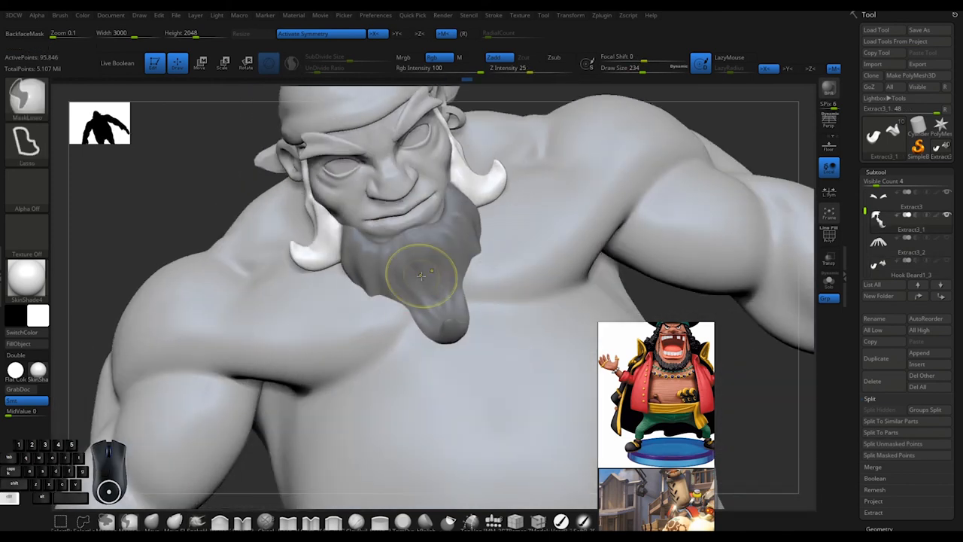
# - Drag the masked beard forward off the chest, then orbit back to a front view
pyautogui.moveTo(422, 277); pyautogui.dragTo(497, 230)
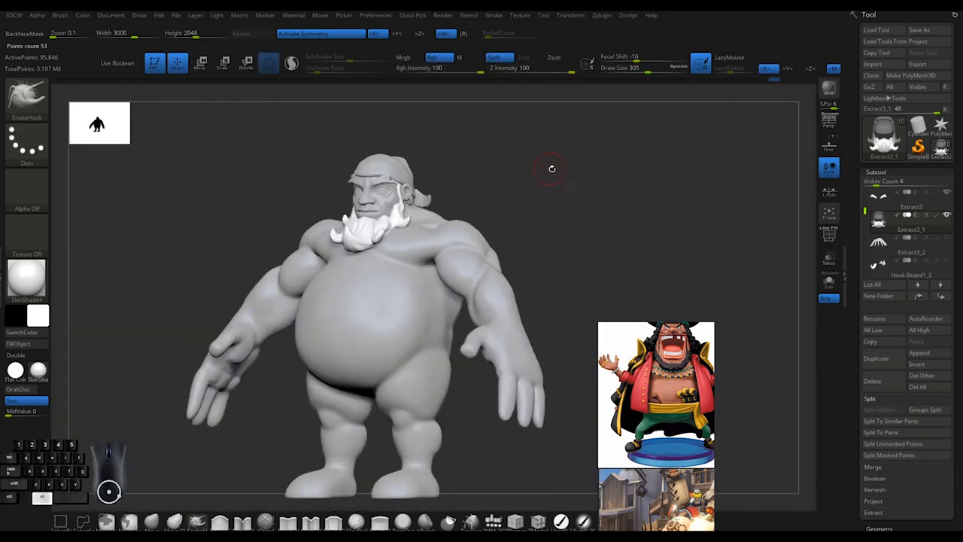
pyautogui.moveTo(552, 169); pyautogui.dragTo(755, 183)
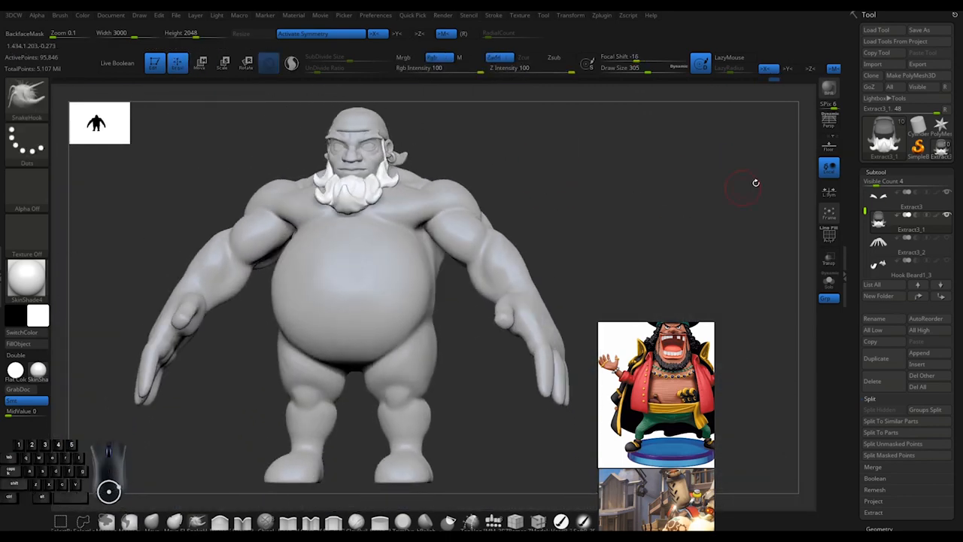